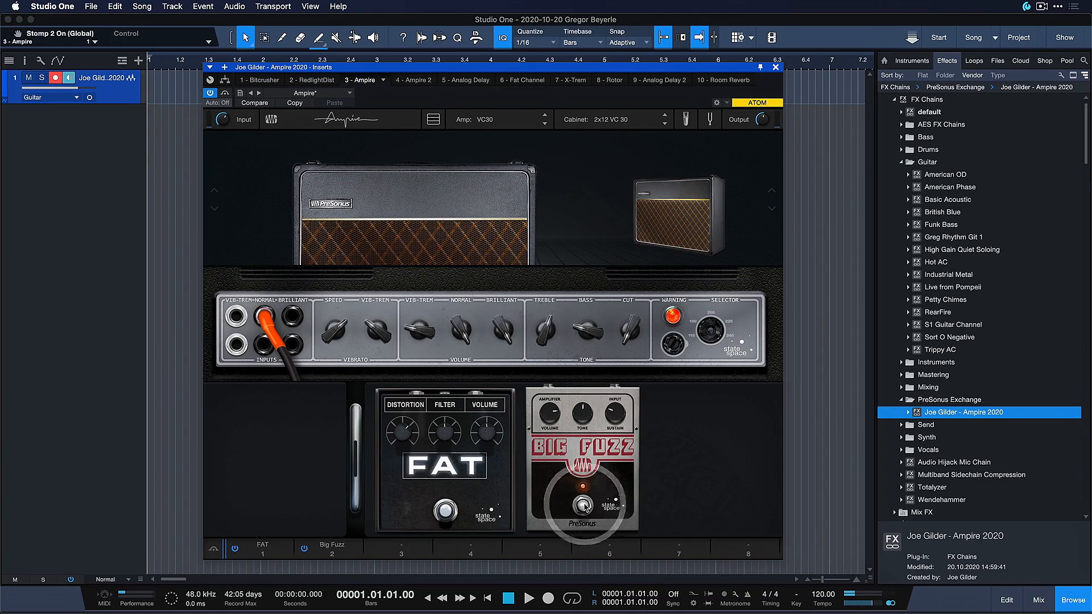
# - Add Compressor and Gate stomps to Ampire, then insert an empty Pedalboard on Track 2
pyautogui.click(583, 502)
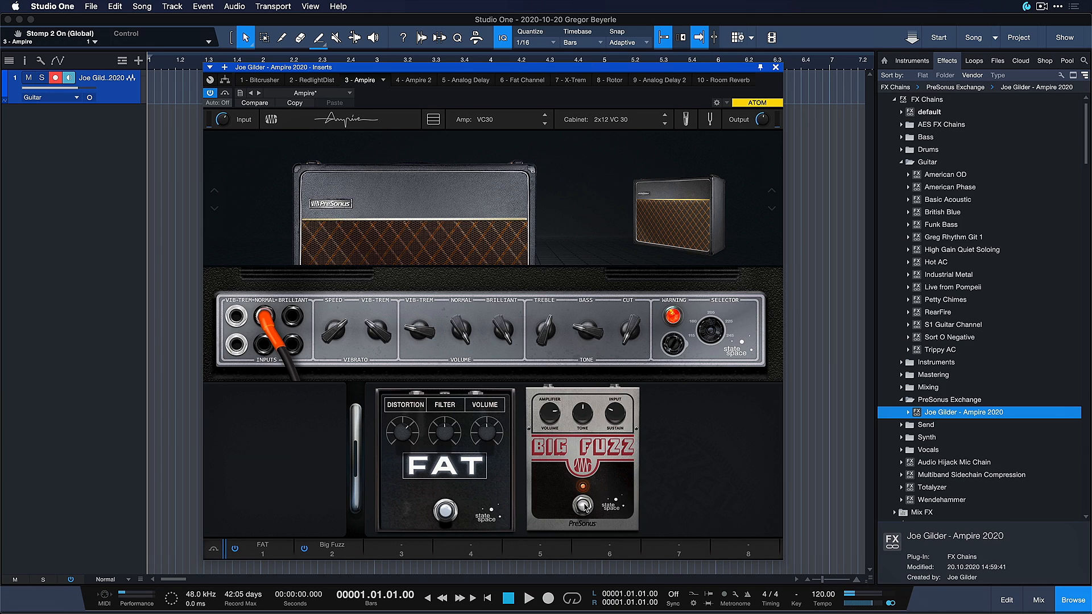
pyautogui.moveTo(592, 534)
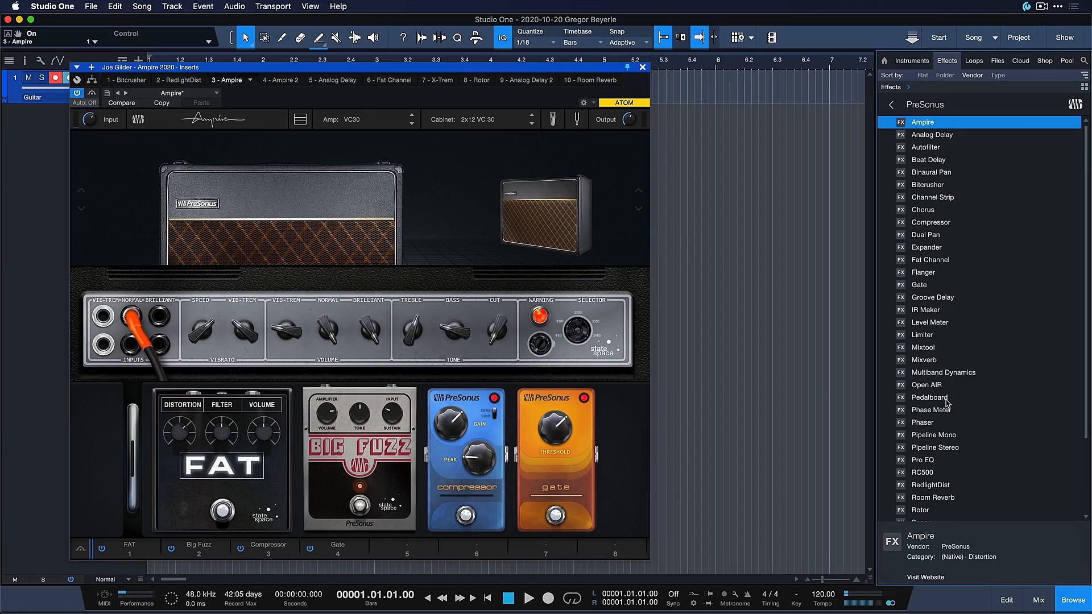
pyautogui.doubleClick(929, 397)
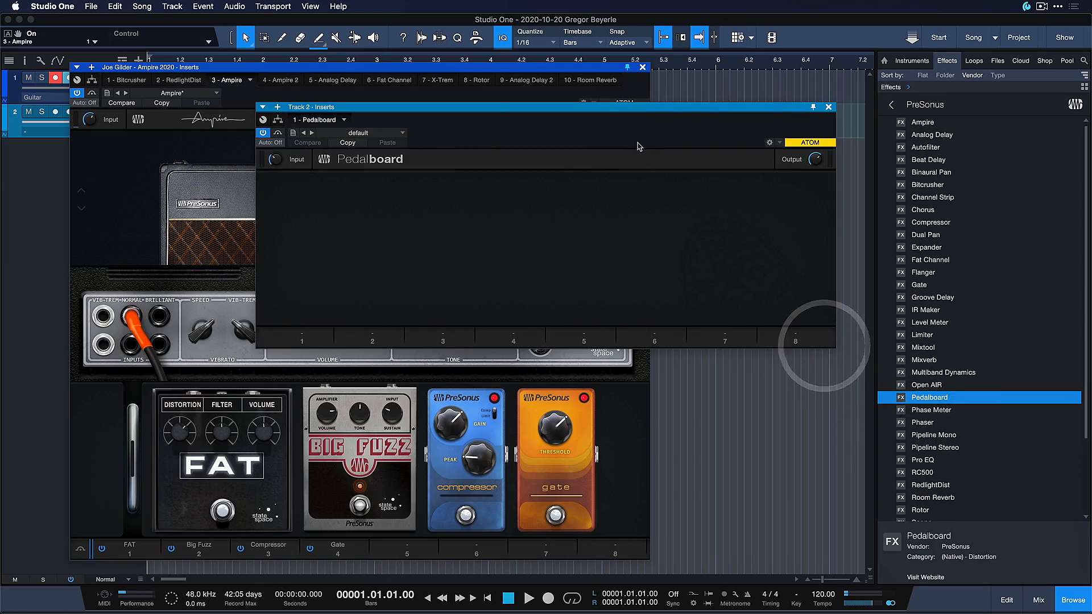